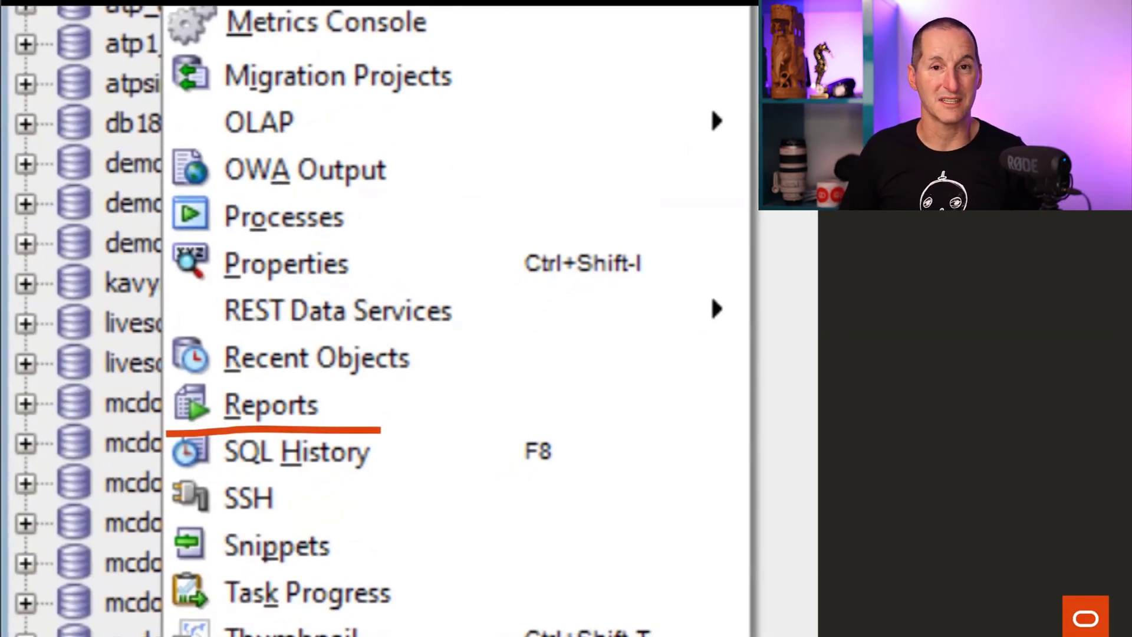
Step: Choose Reports from the View menu to show the Reports panel
left_click(270, 404)
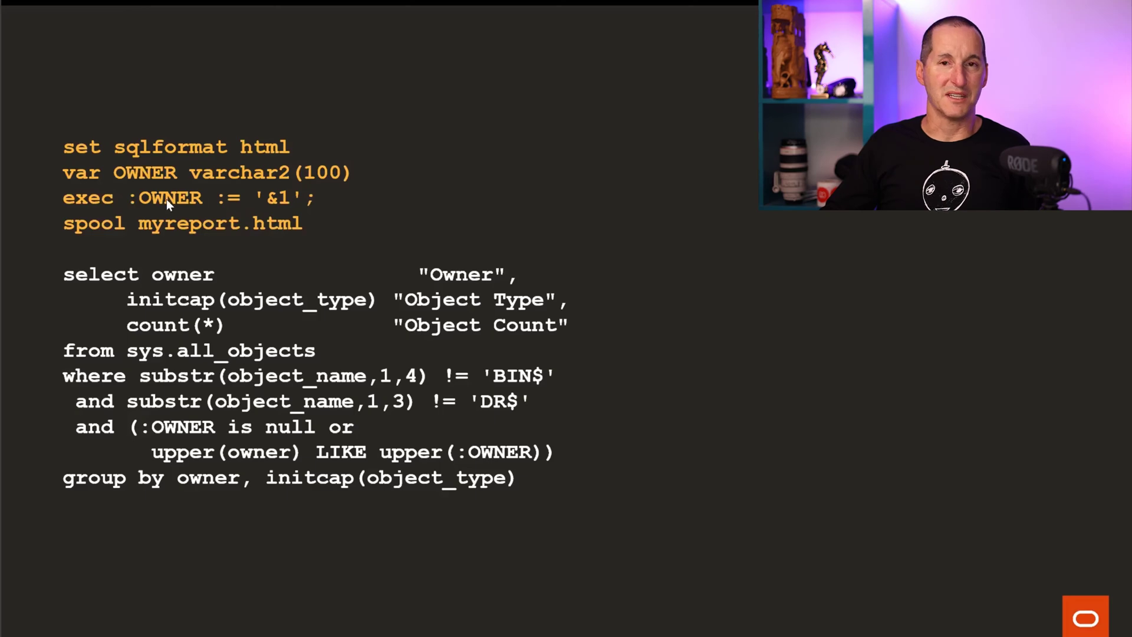
mouse_move(382, 426)
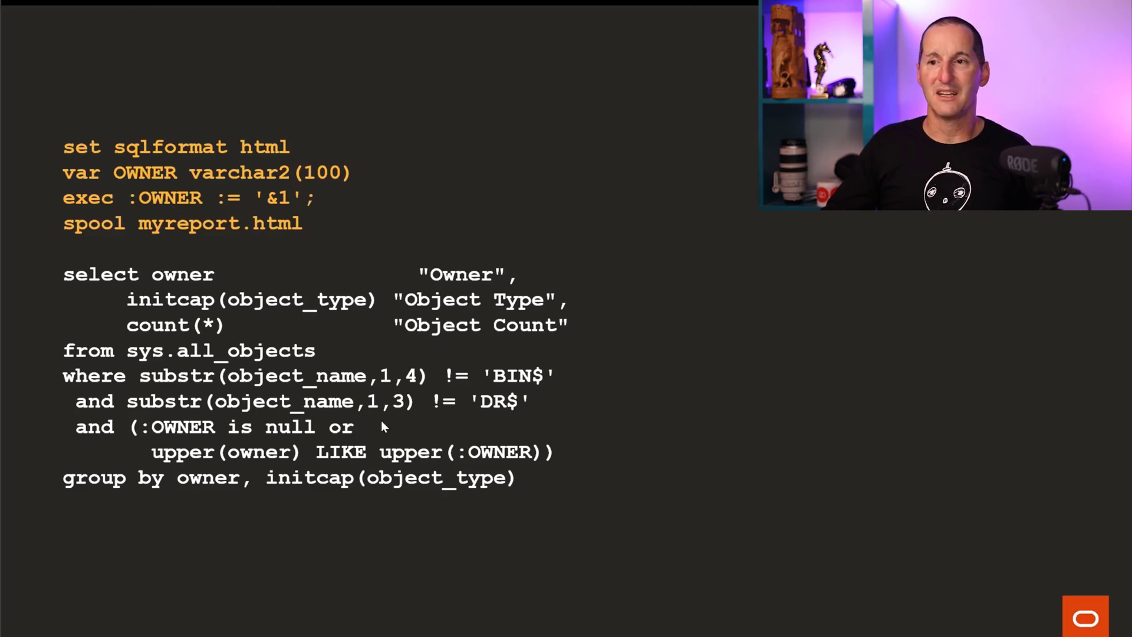
mouse_move(668, 455)
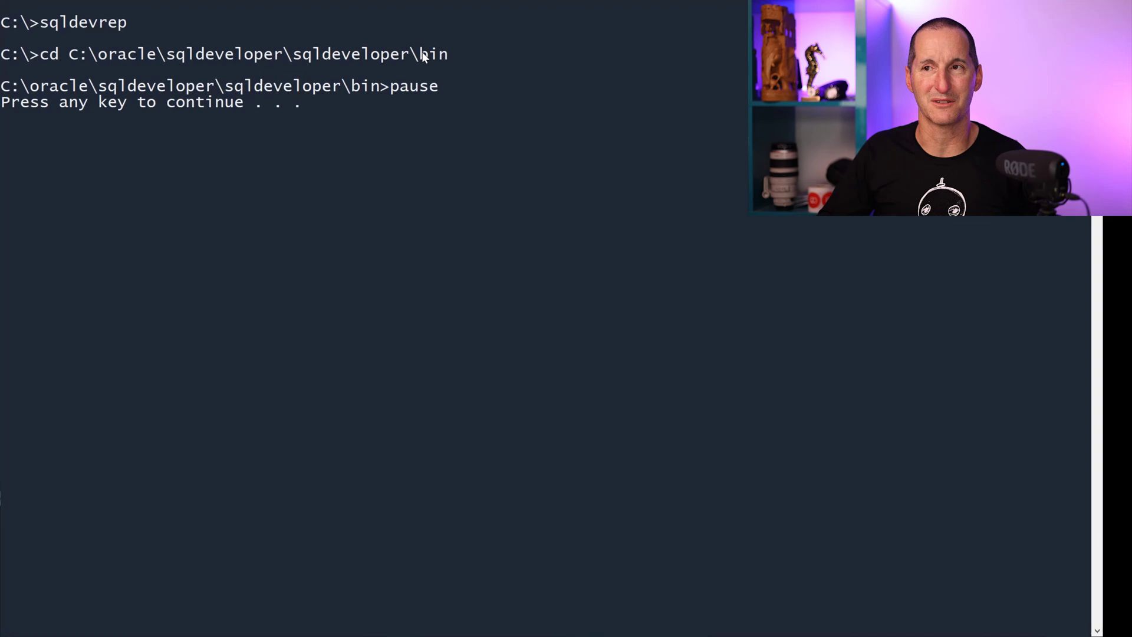
mouse_move(467, 3)
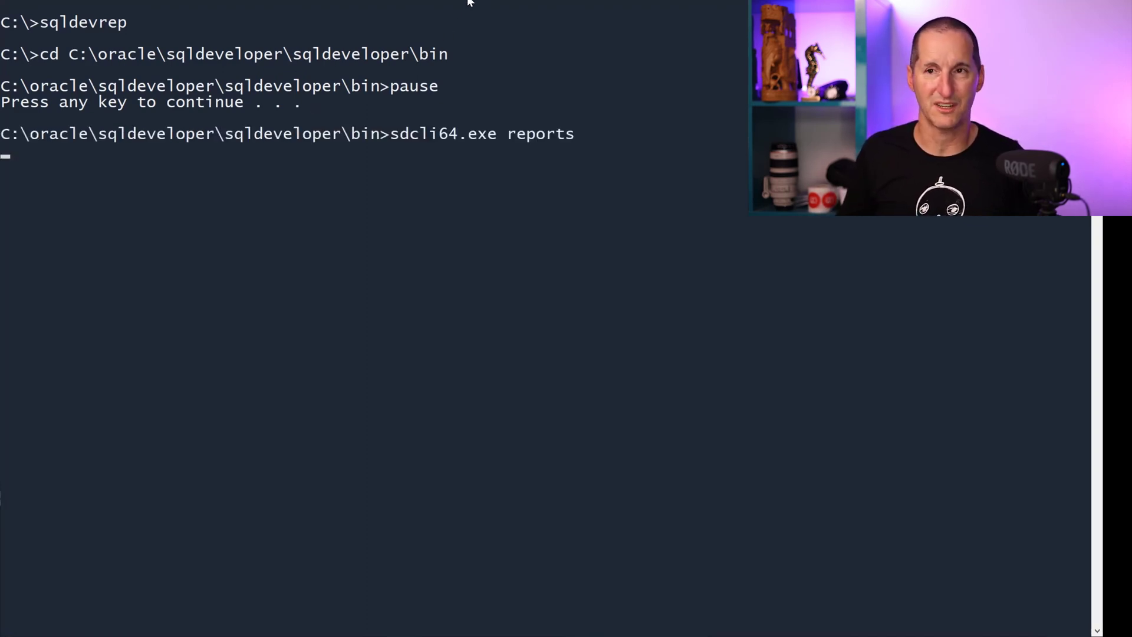
mouse_move(393, 142)
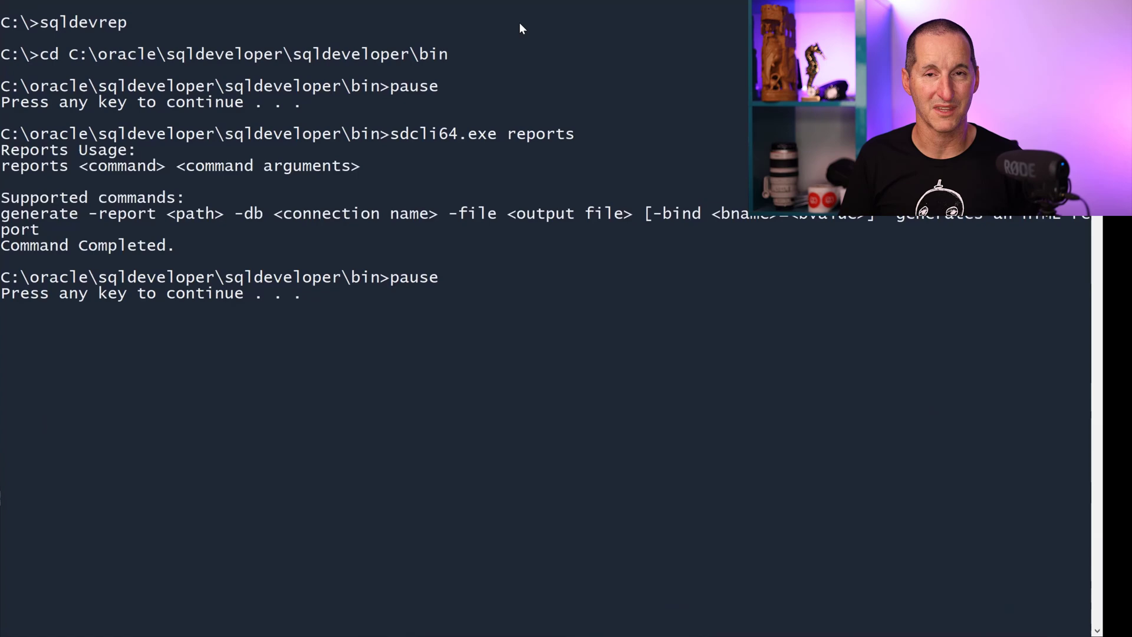
mouse_move(514, 141)
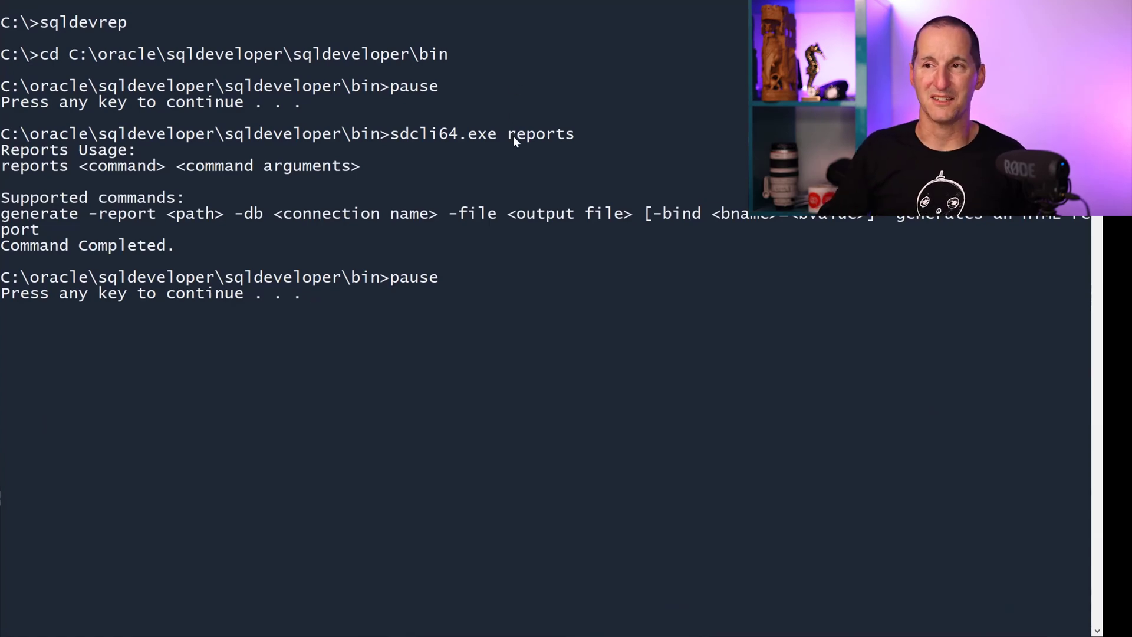
mouse_move(682, 4)
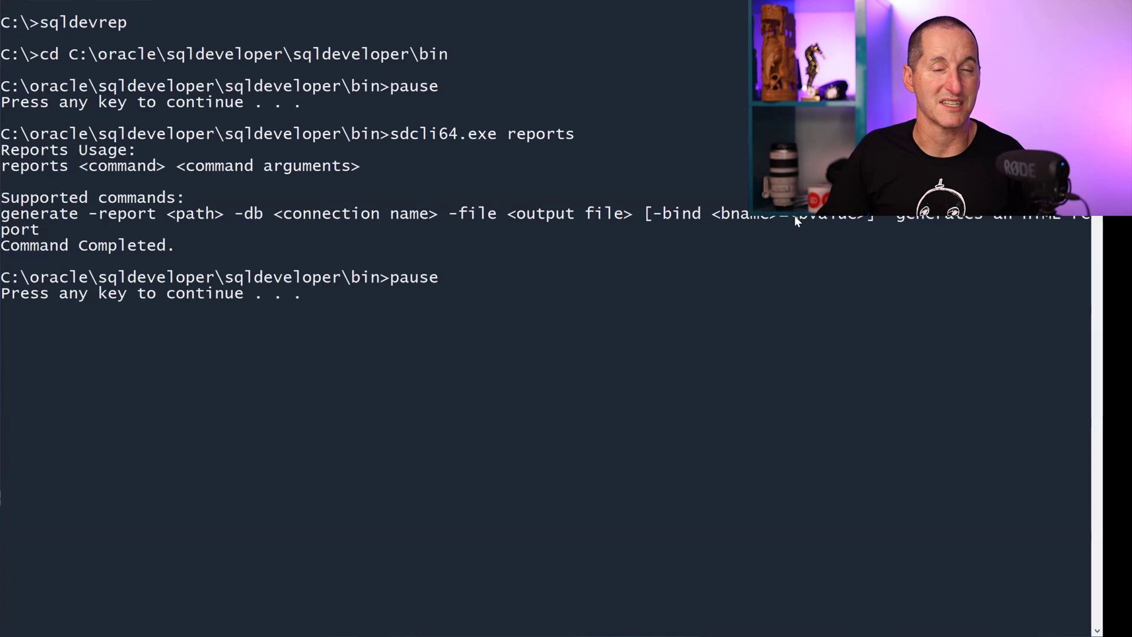
mouse_move(709, 154)
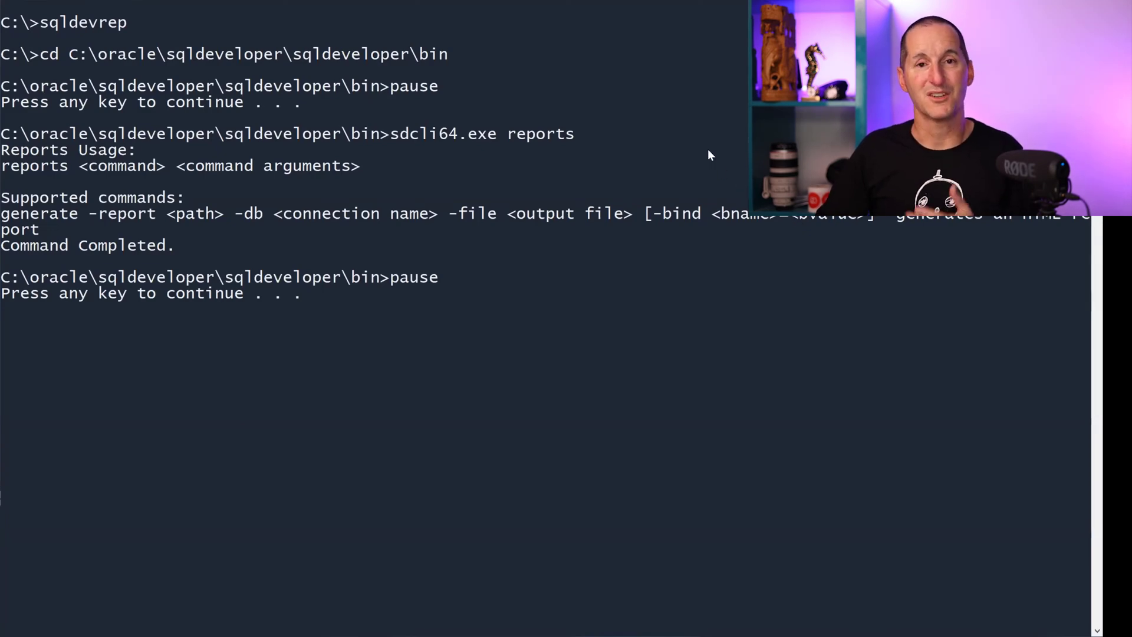
mouse_move(621, 23)
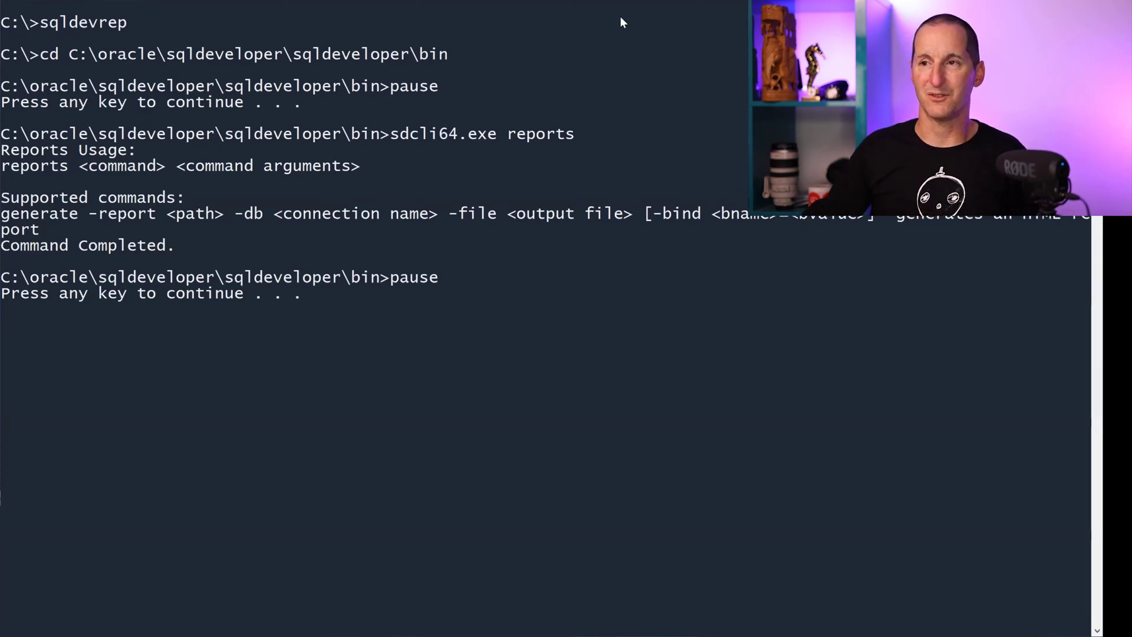
Step: Run sdcli64.exe reports generate for "Object Count by Type" on mcdonac_db19 to C:\tmp\report.html
type("sdcli64.exe reports generate -report \"Object Count by Type\" -db mcdonac_db19 -file \"C:\\tmp\\report.html\"")
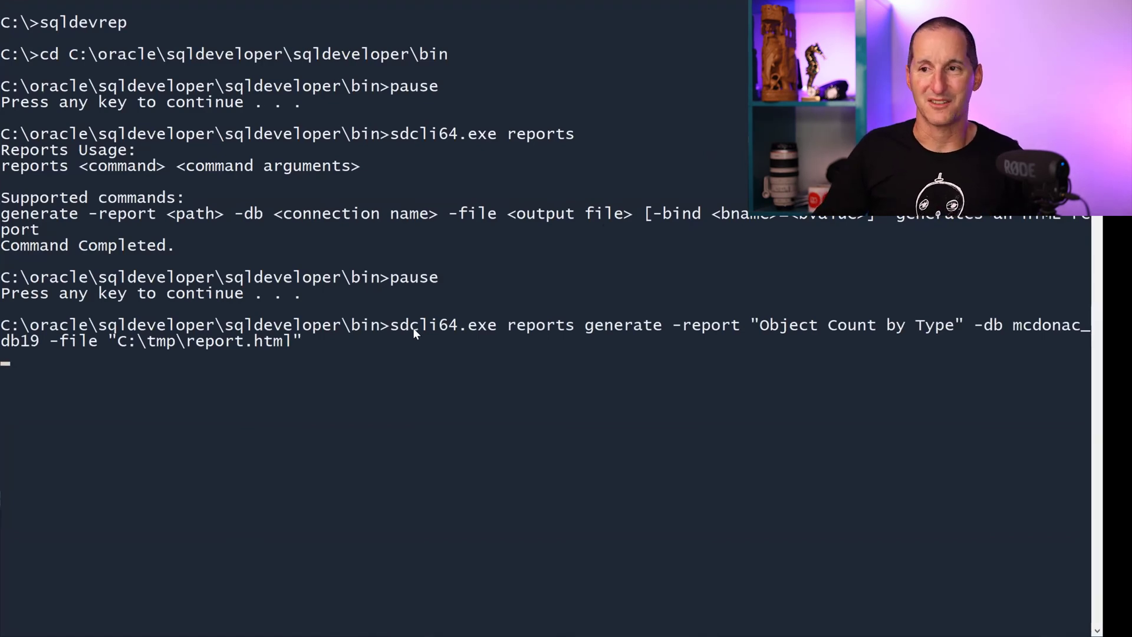
mouse_move(856, 331)
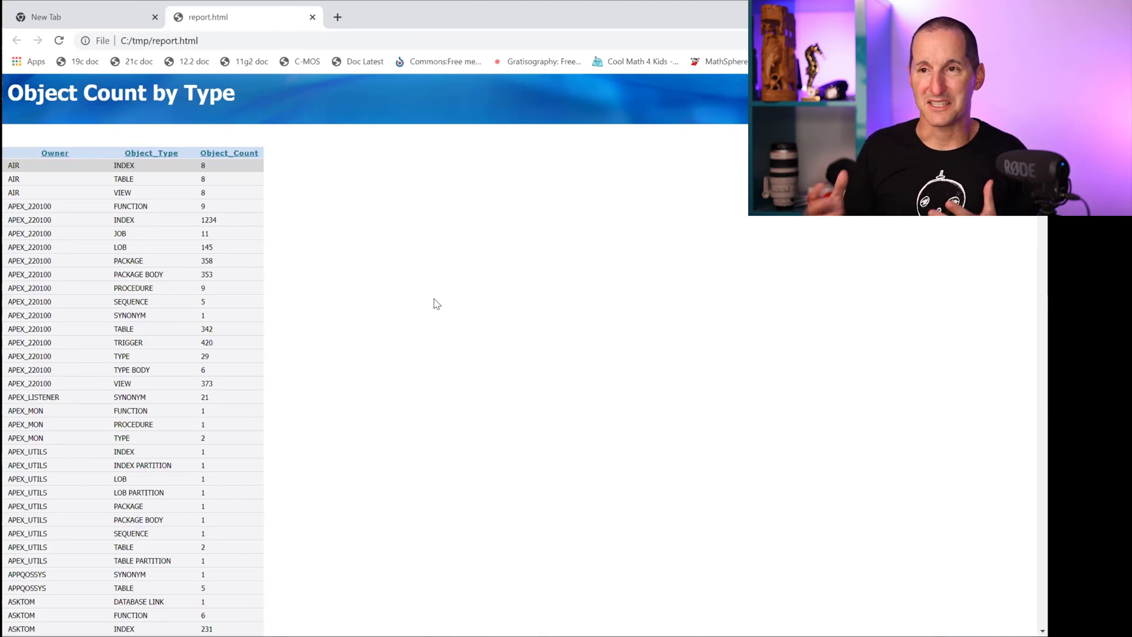
mouse_move(314, 198)
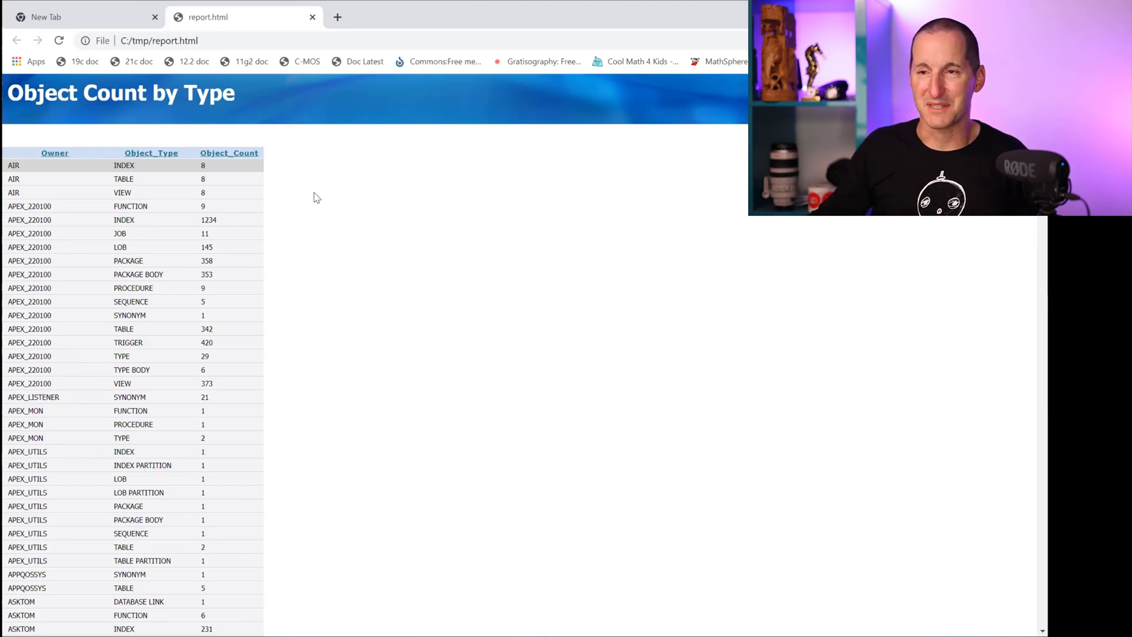
mouse_move(133, 410)
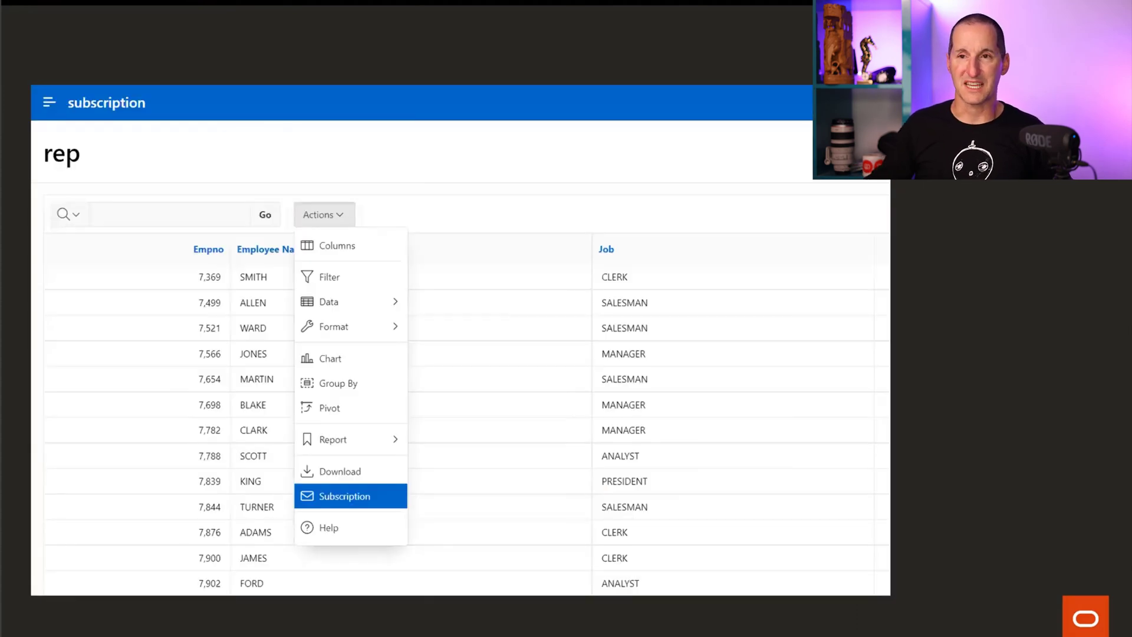
mouse_move(67, 257)
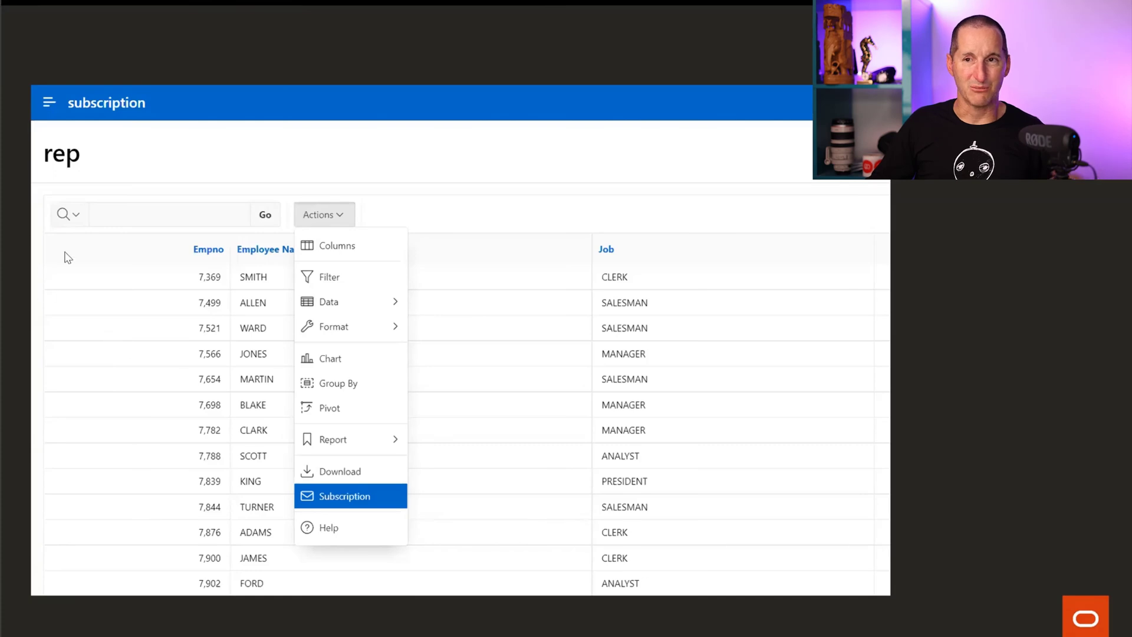
mouse_move(269, 325)
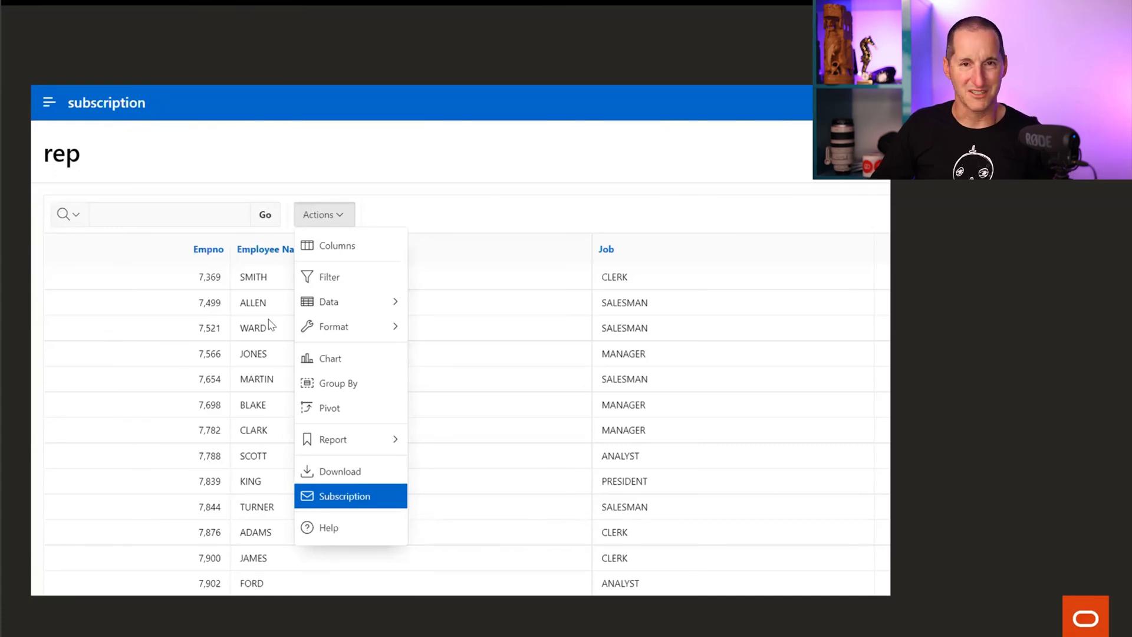
mouse_move(388, 376)
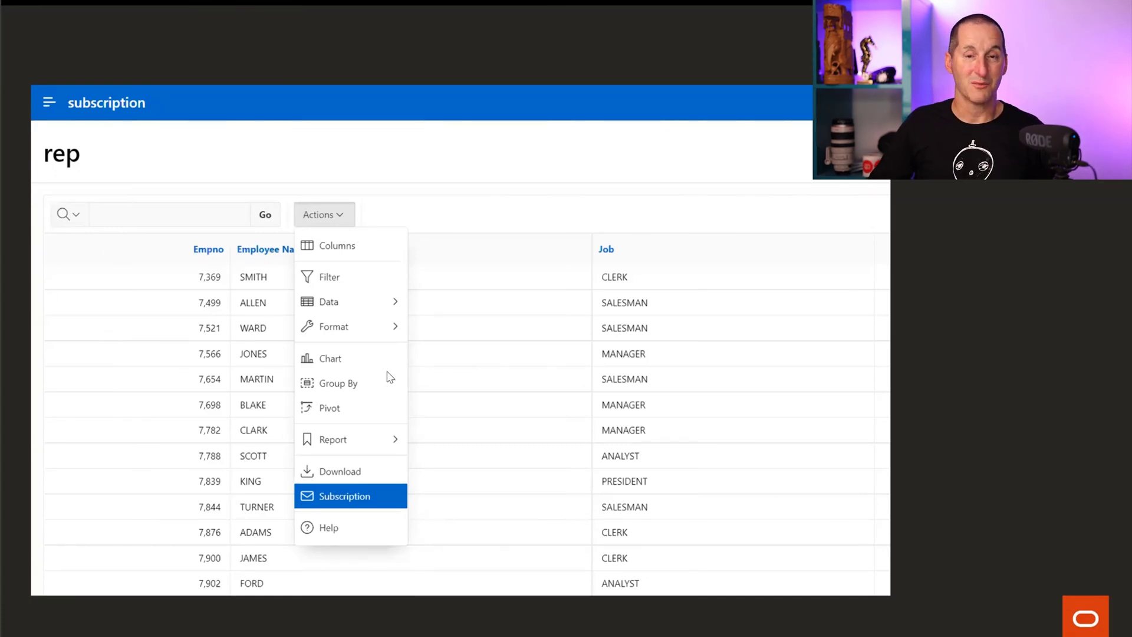
mouse_move(336, 219)
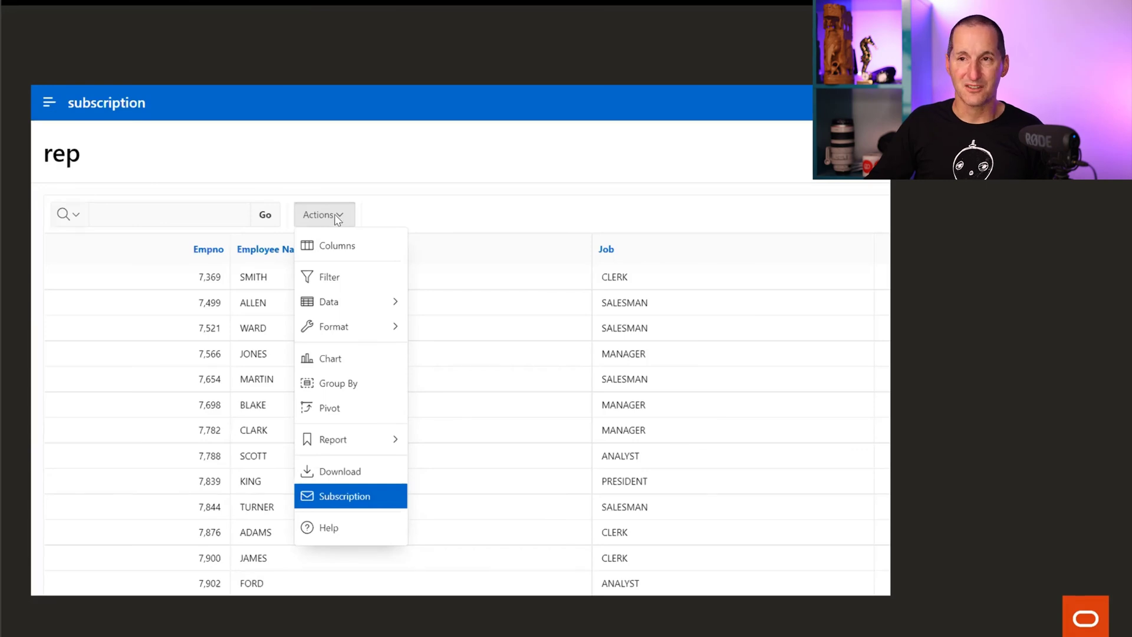
mouse_move(398, 507)
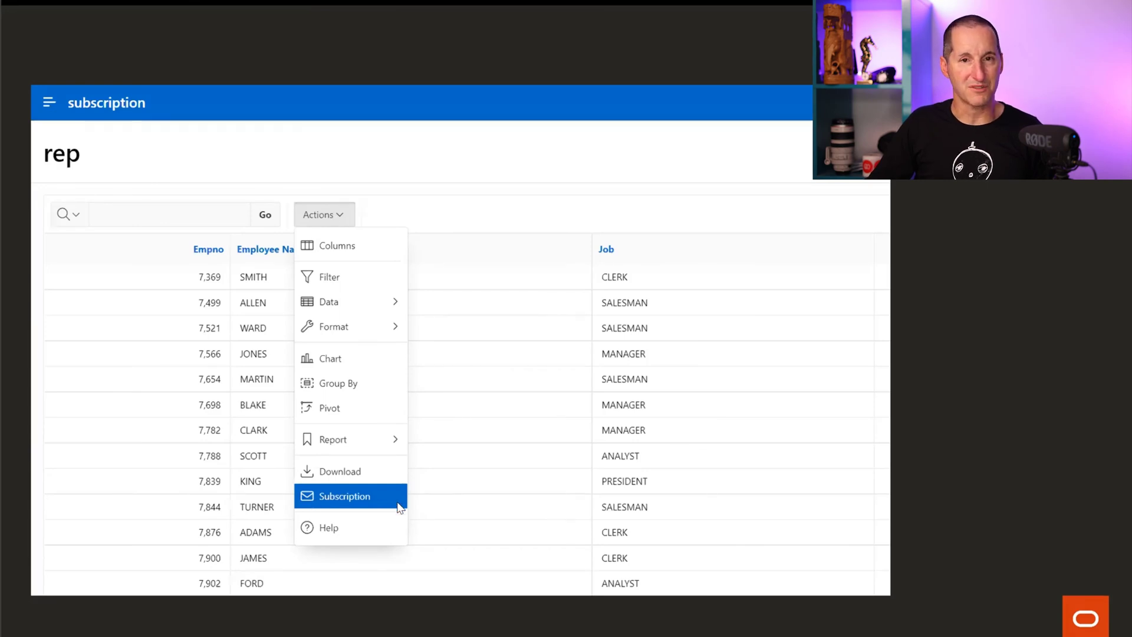
Step: Choose Subscription from the report's Actions menu to show the email scheduling dialog
left_click(343, 496)
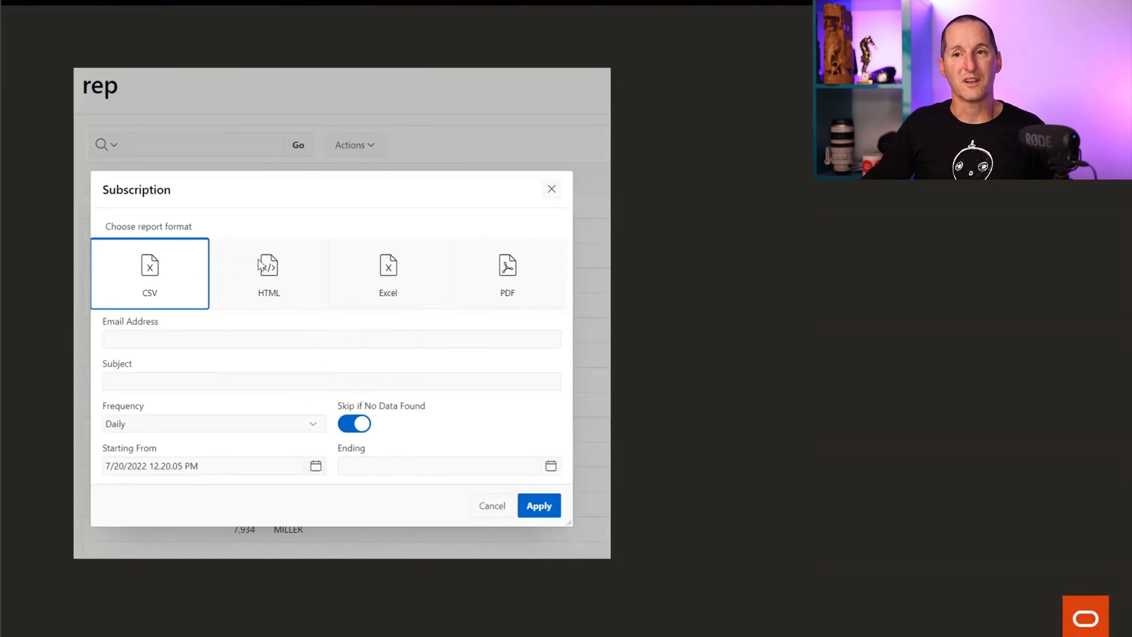
mouse_move(152, 346)
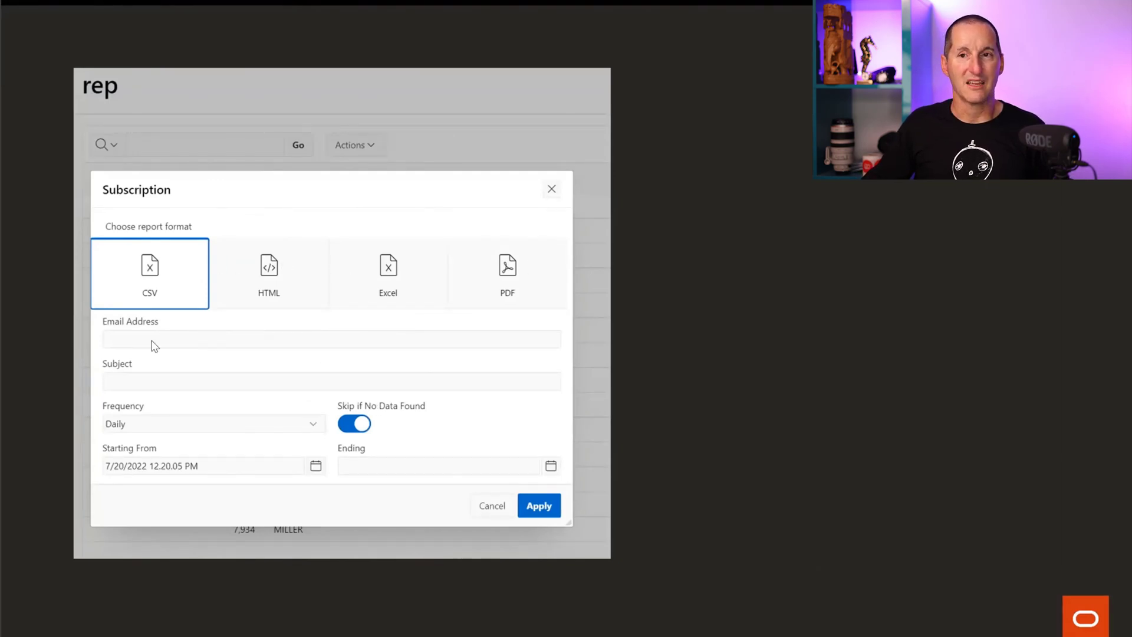
mouse_move(206, 476)
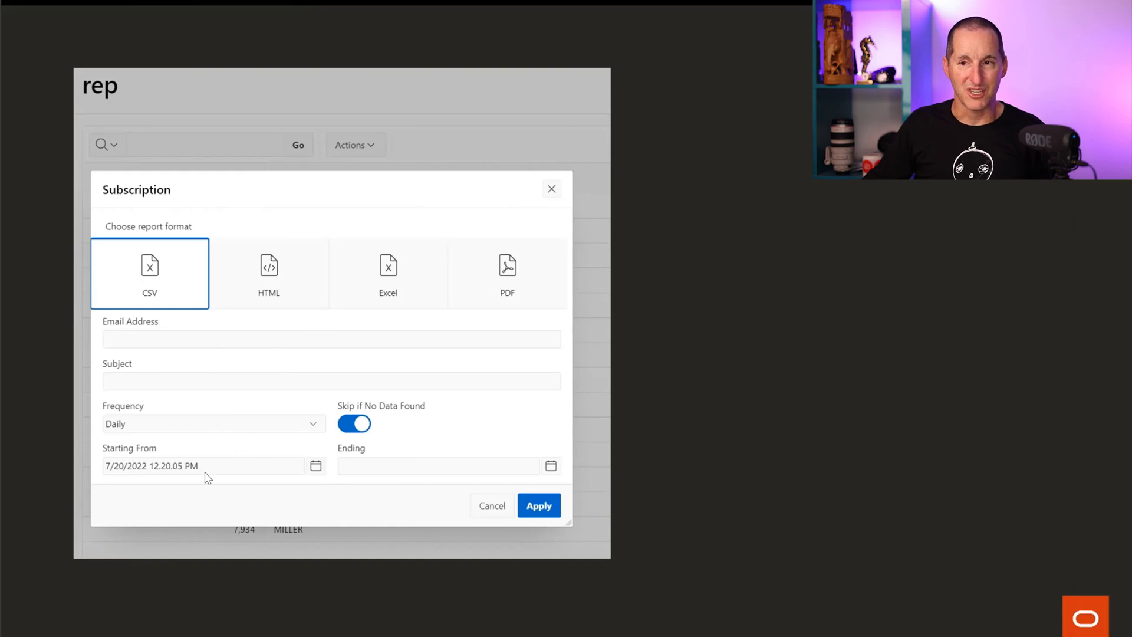
mouse_move(164, 428)
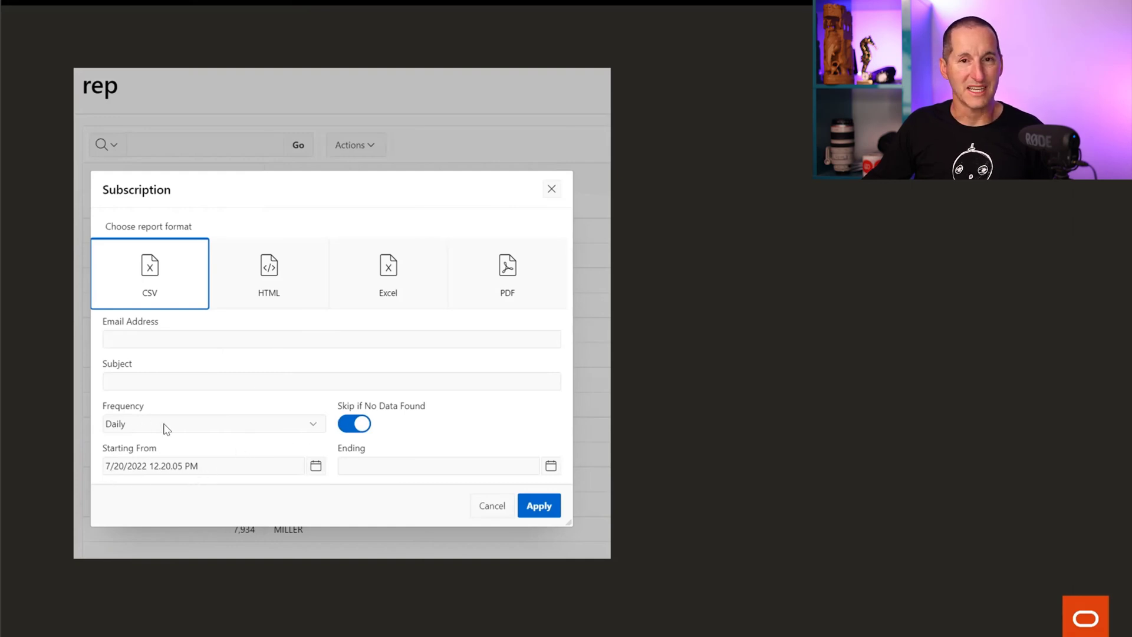